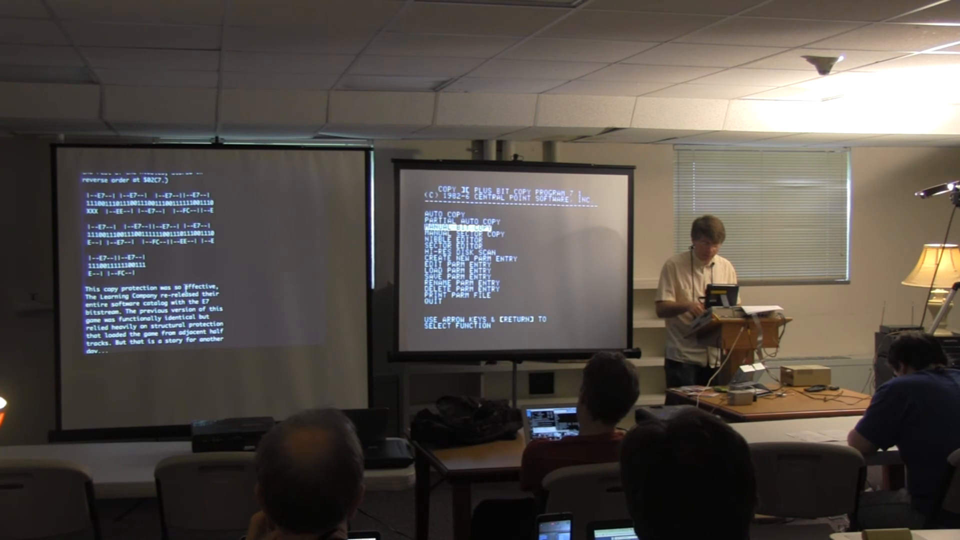
Start the manual bit copy function from the Copy II Plus main menu
key("return")
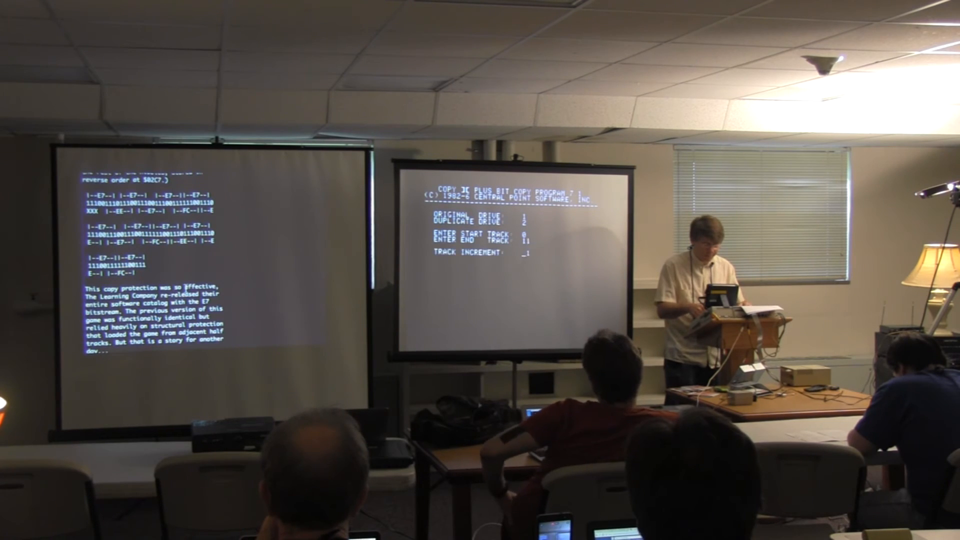